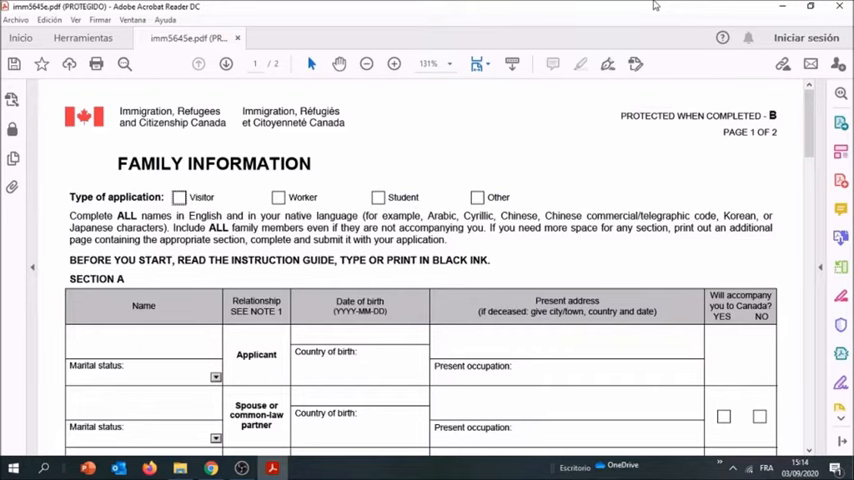
Tick Visitor as the type of application at the top of the Family Information form
click(180, 196)
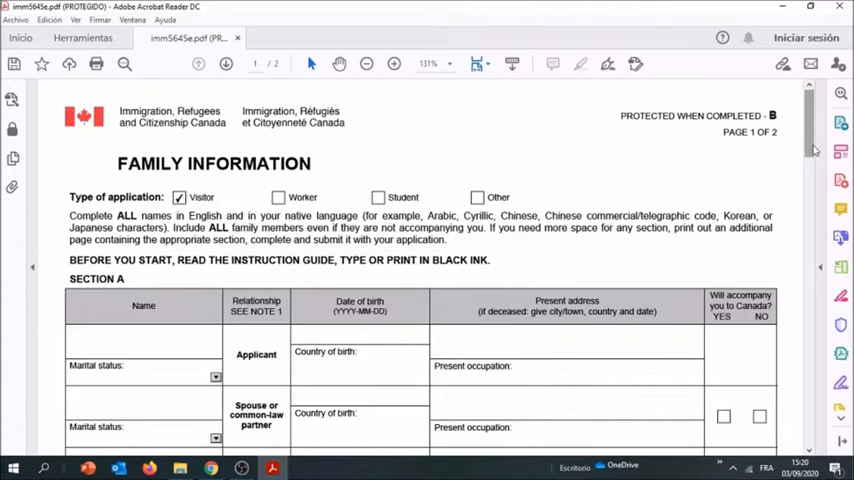
click(180, 196)
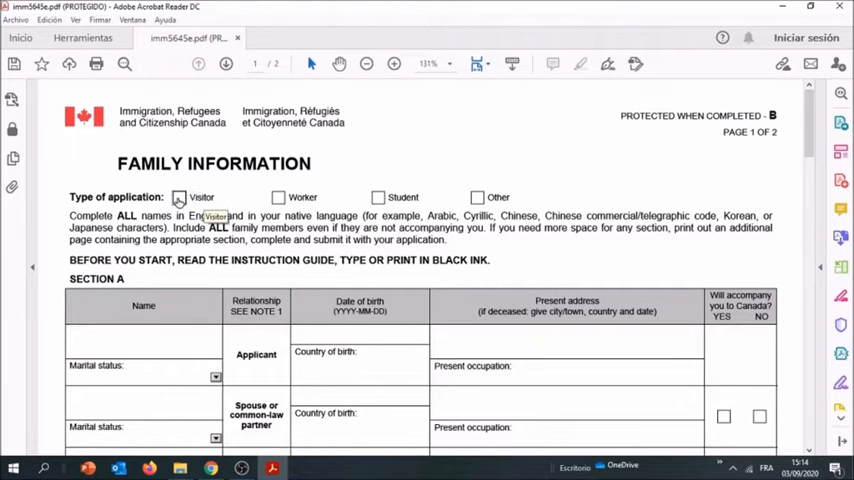
click(180, 196)
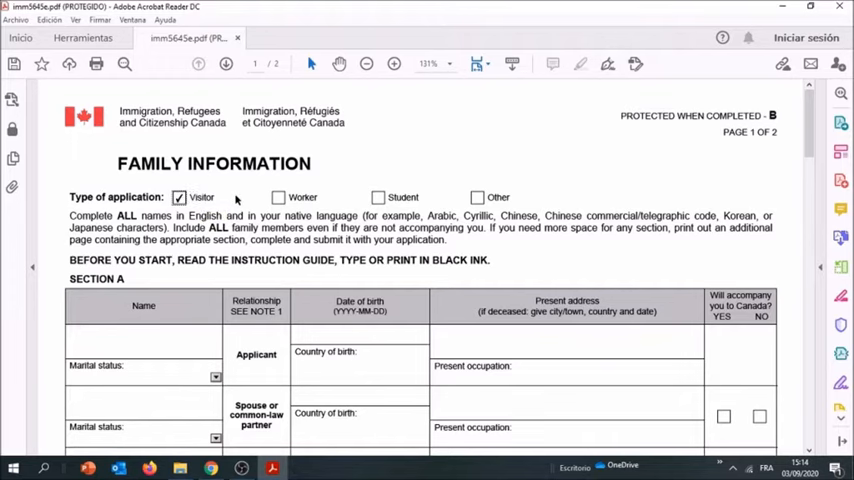
mouse_move(352, 200)
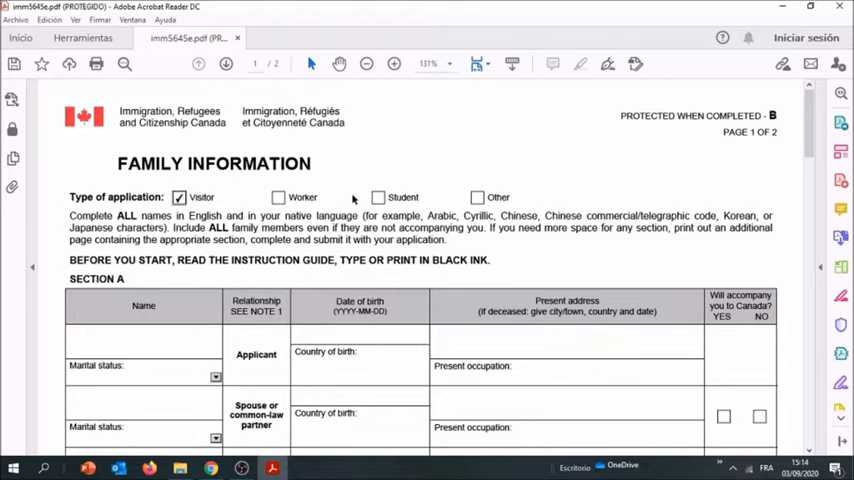
mouse_move(560, 196)
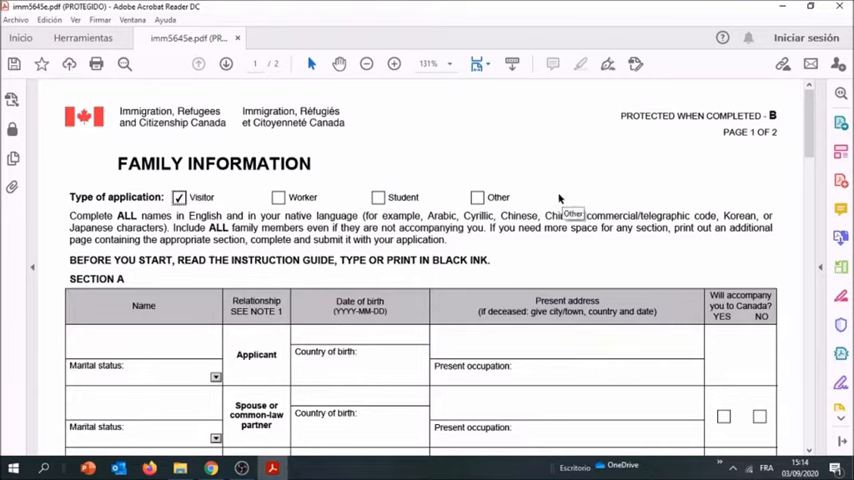
mouse_move(384, 156)
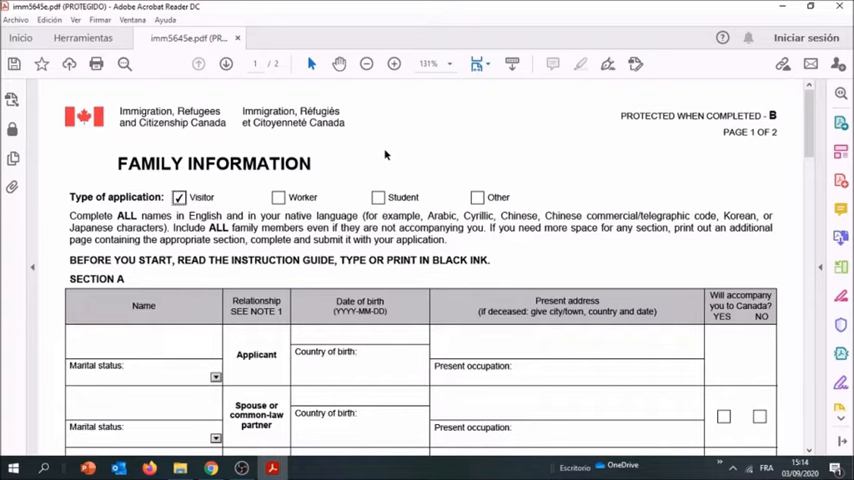
mouse_move(584, 204)
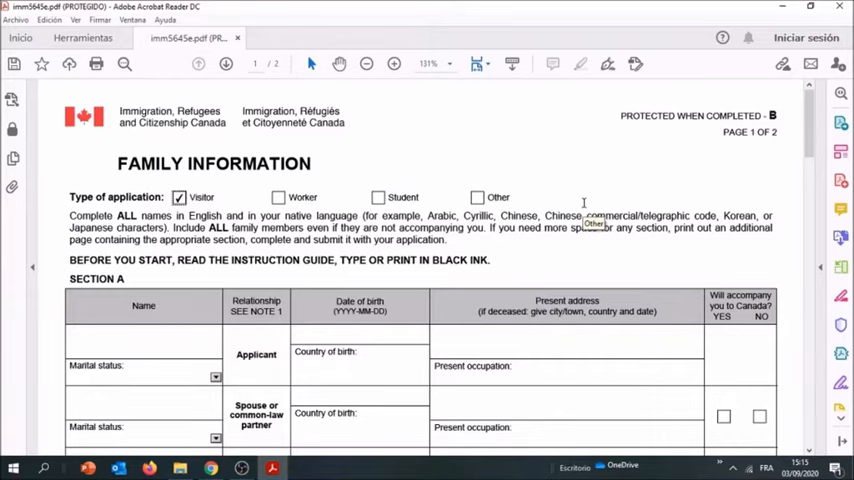
scroll(down, 3)
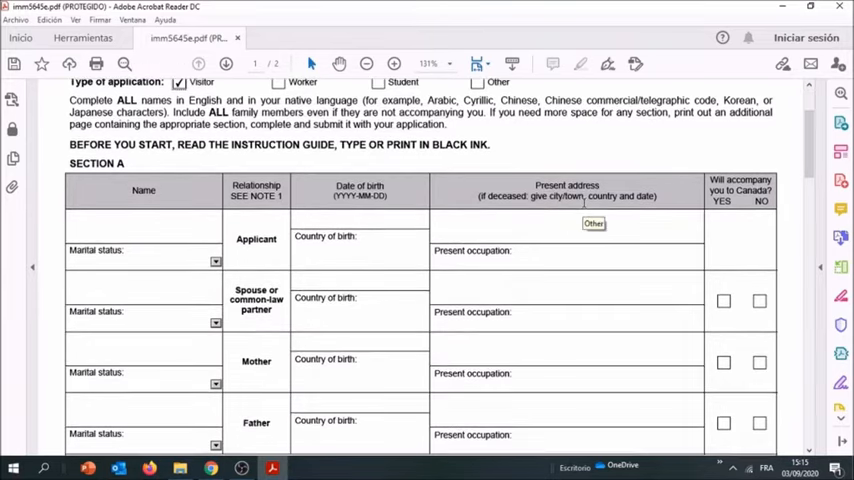
scroll(down, 3)
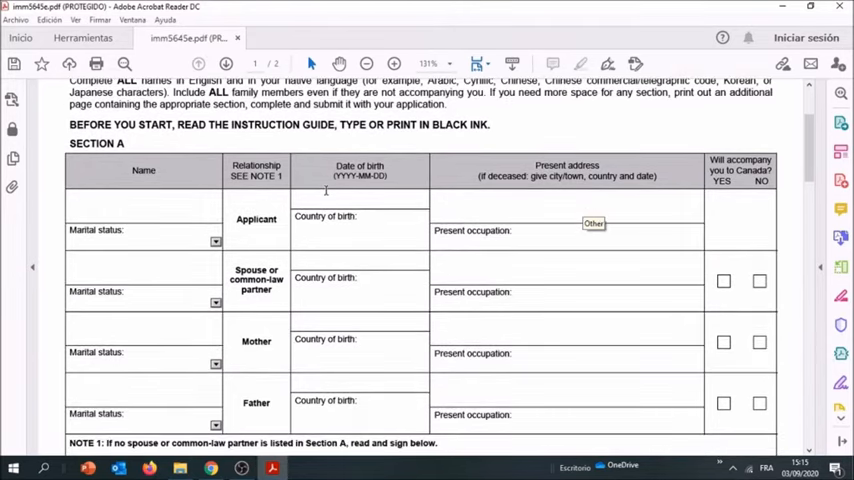
scroll(up, 3)
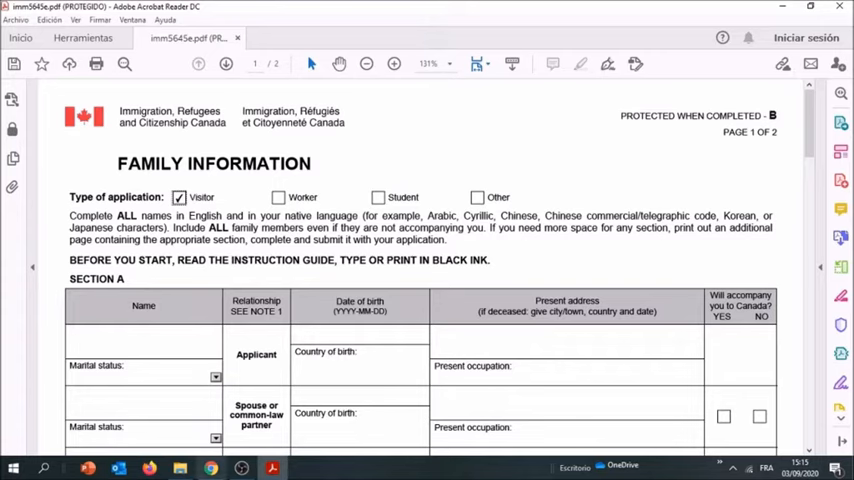
click(210, 468)
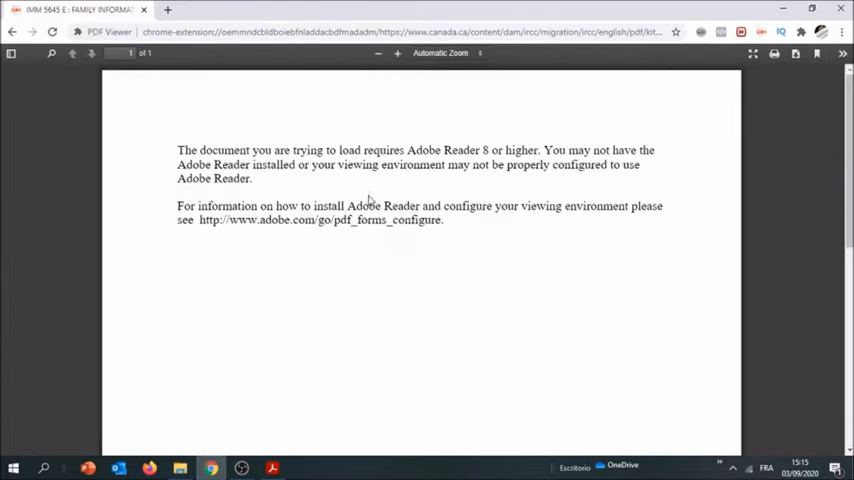
mouse_move(586, 92)
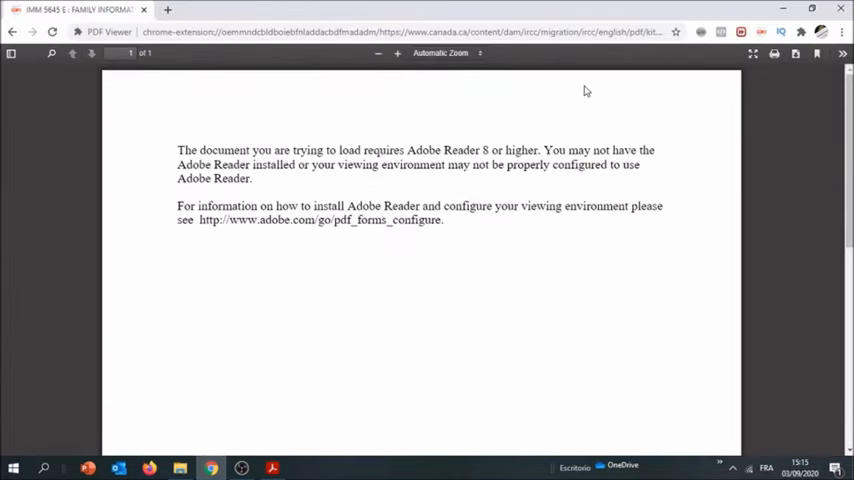
mouse_move(796, 54)
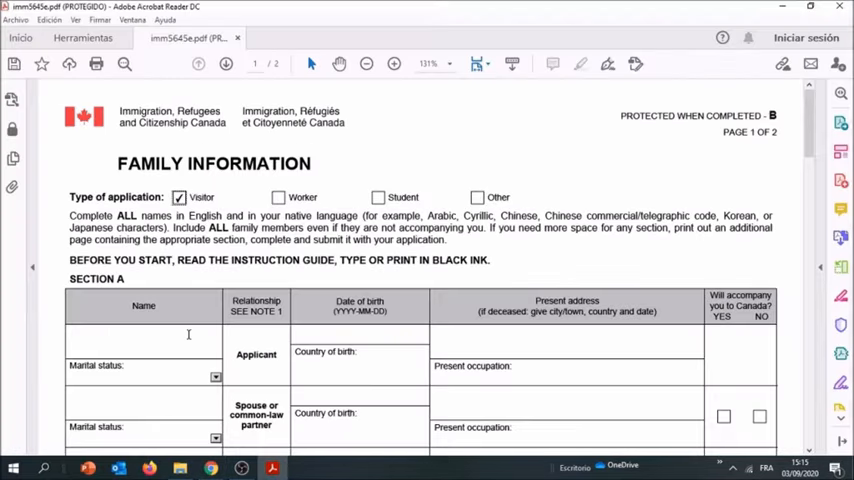
scroll(down, 3)
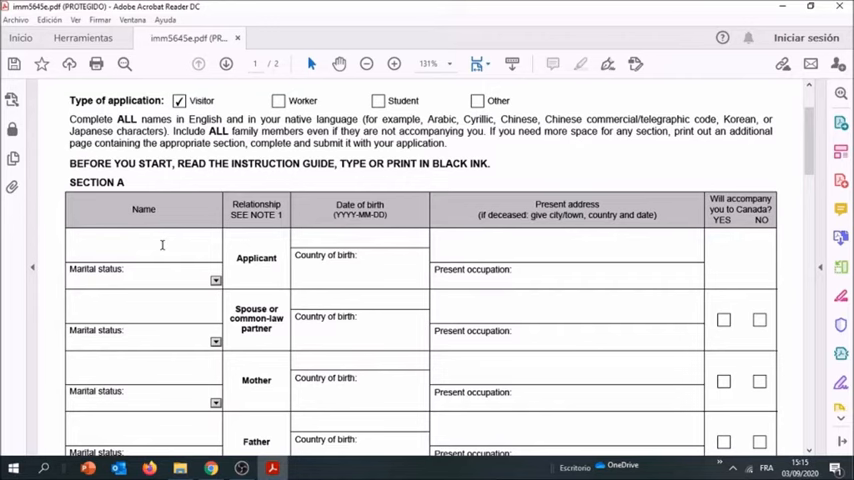
click(144, 244)
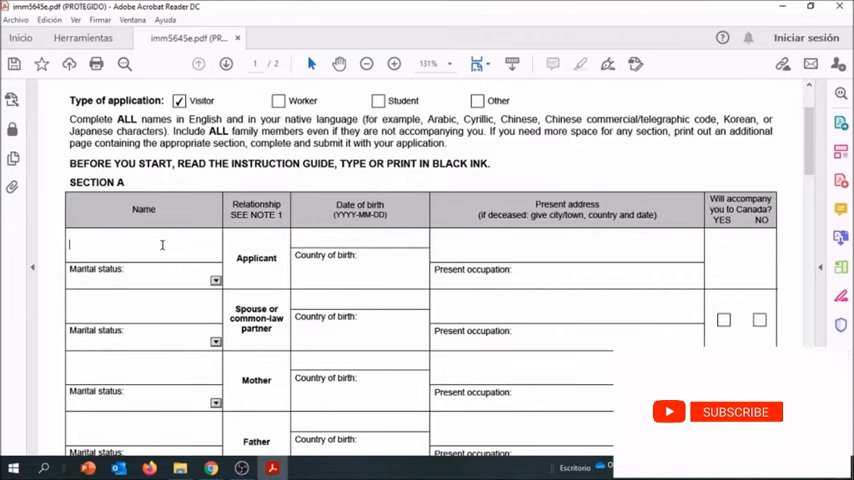
click(216, 280)
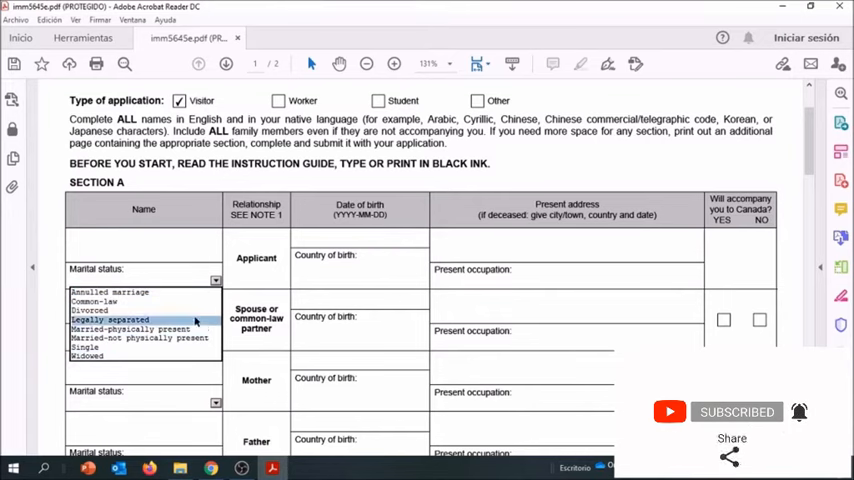
mouse_move(196, 300)
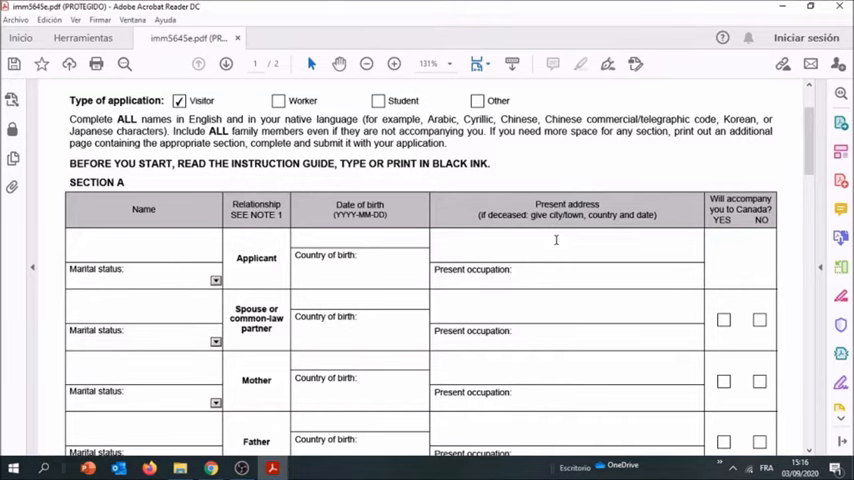
mouse_move(552, 280)
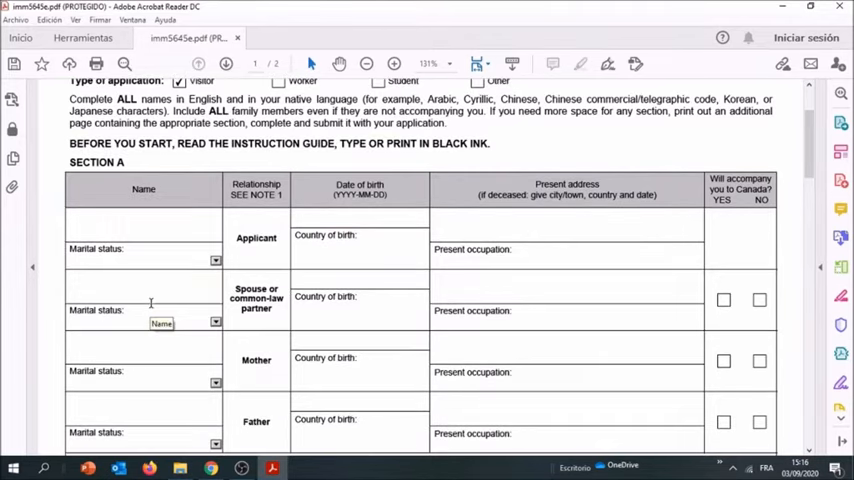
scroll(down, 3)
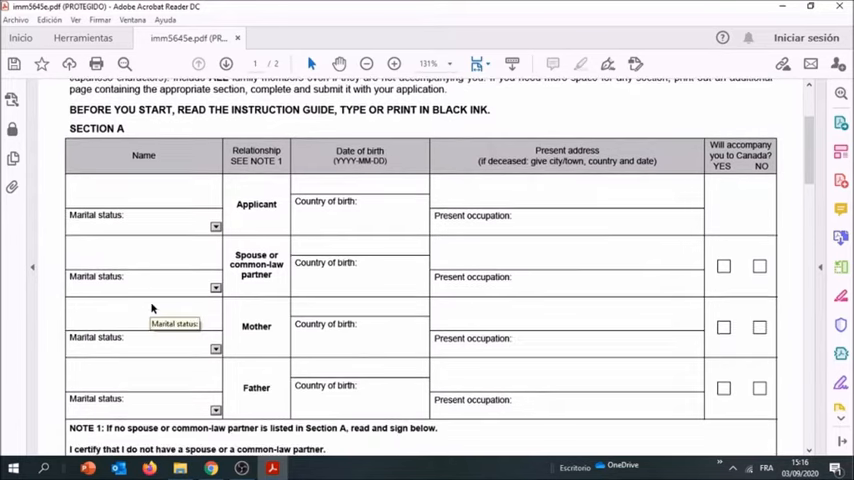
mouse_move(234, 316)
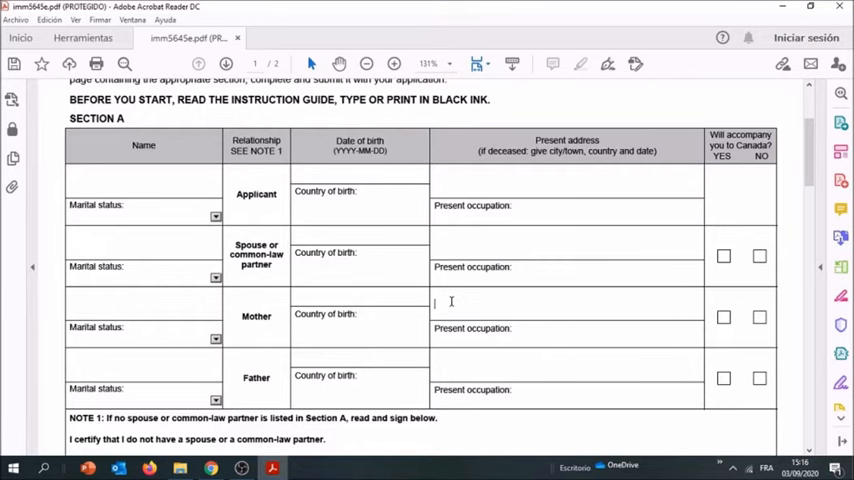
mouse_move(528, 340)
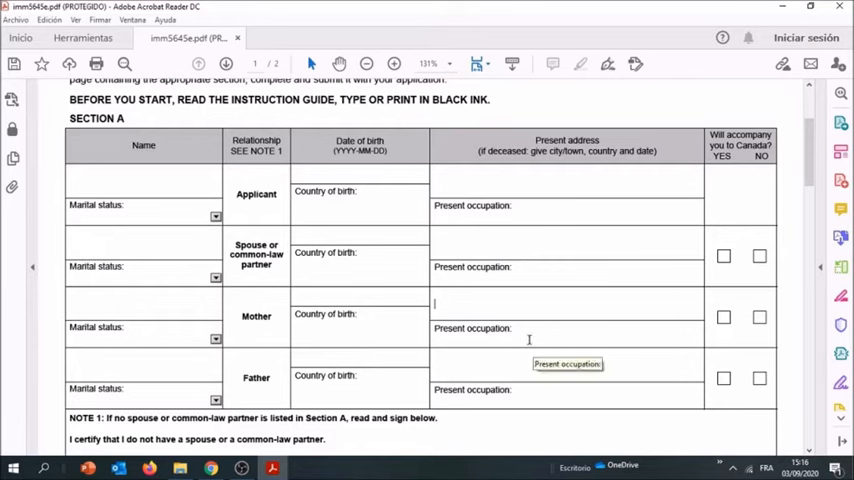
mouse_move(758, 228)
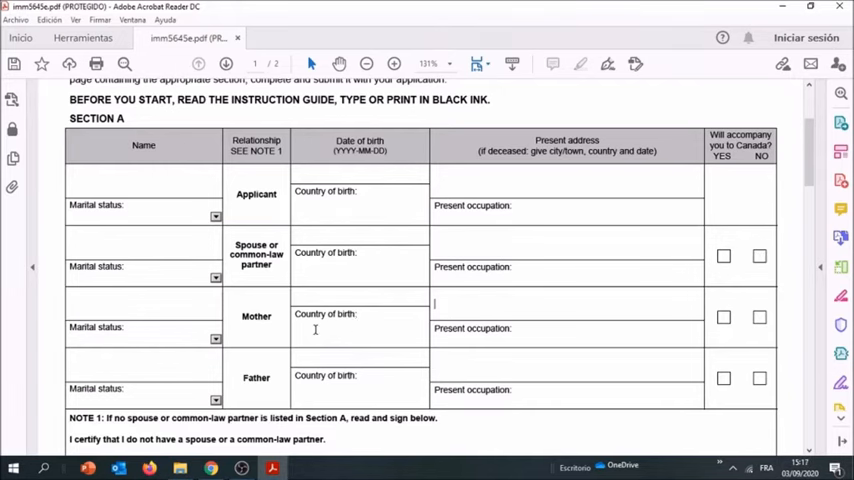
scroll(down, 3)
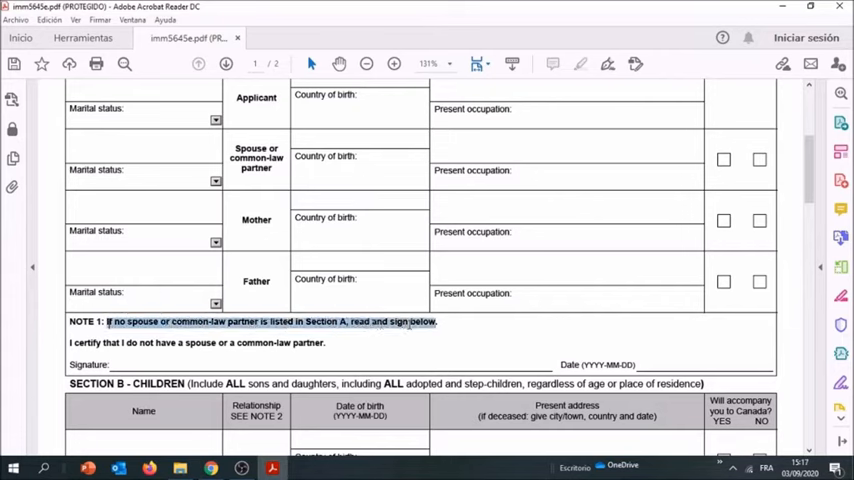
scroll(down, 3)
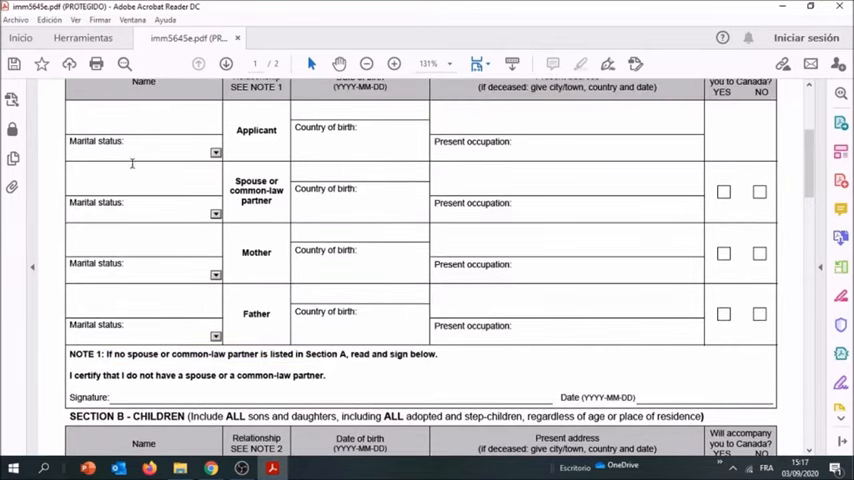
mouse_move(198, 210)
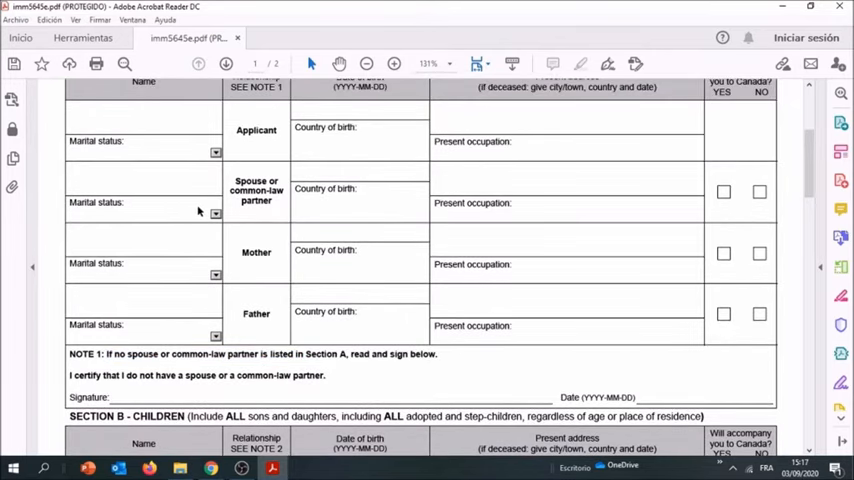
mouse_move(482, 364)
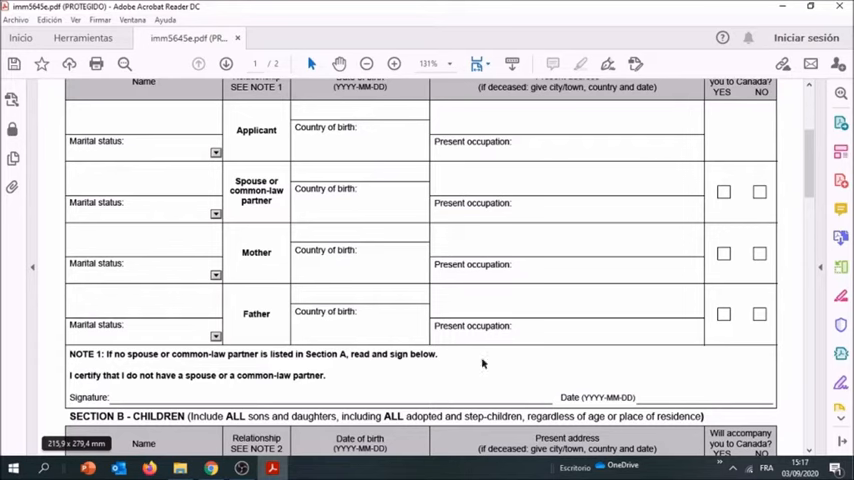
mouse_move(376, 226)
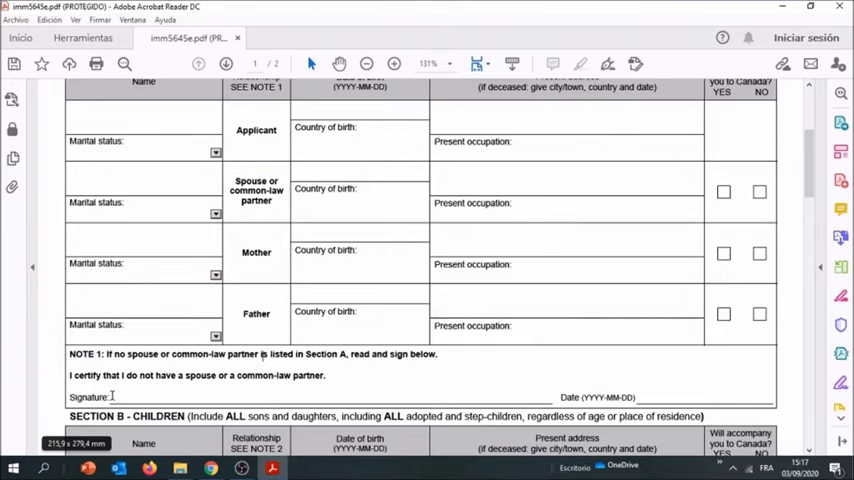
scroll(down, 3)
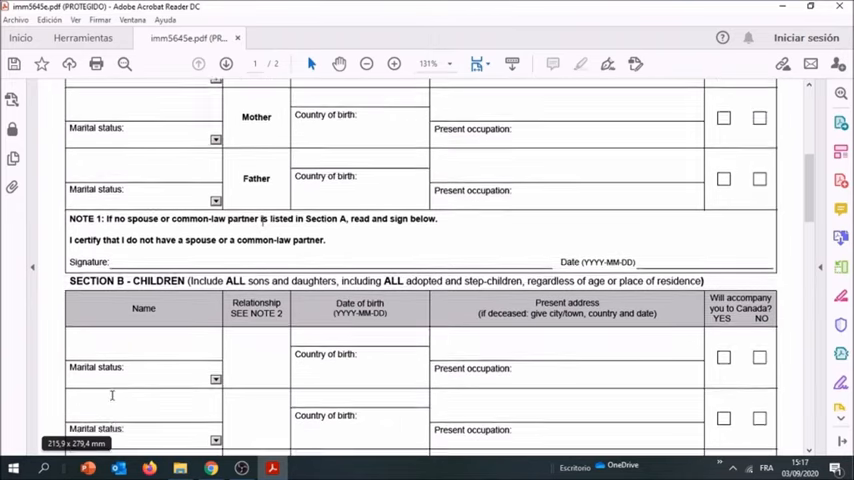
Scroll down through the Section B children table to its no-children declaration and signature line
scroll(down, 3)
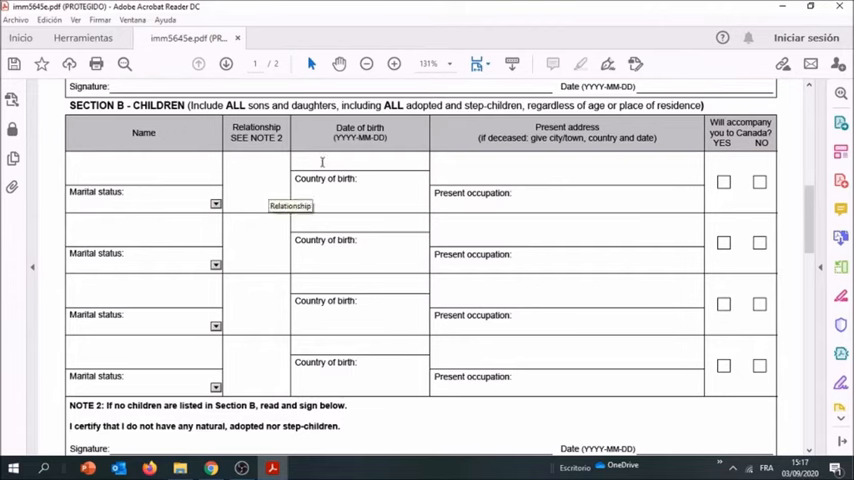
mouse_move(370, 194)
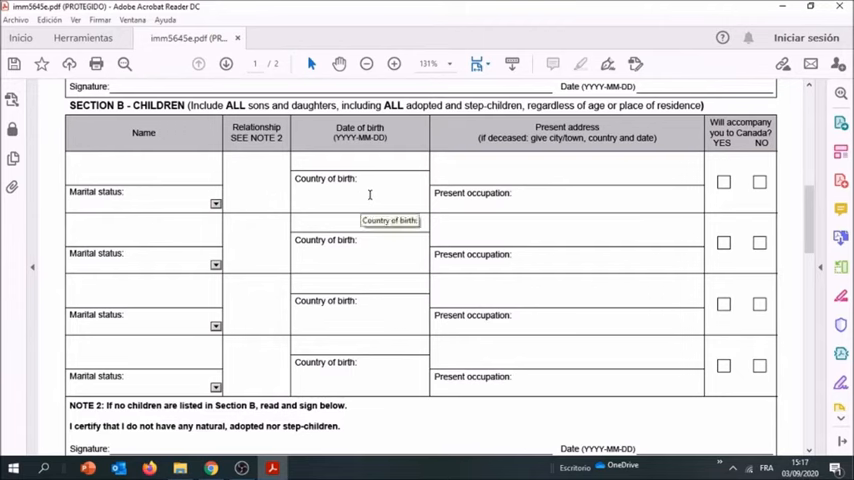
mouse_move(564, 192)
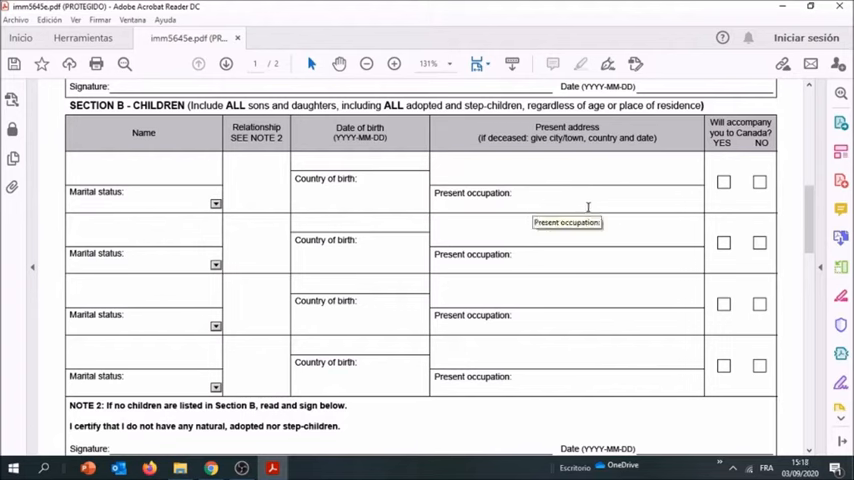
mouse_move(768, 166)
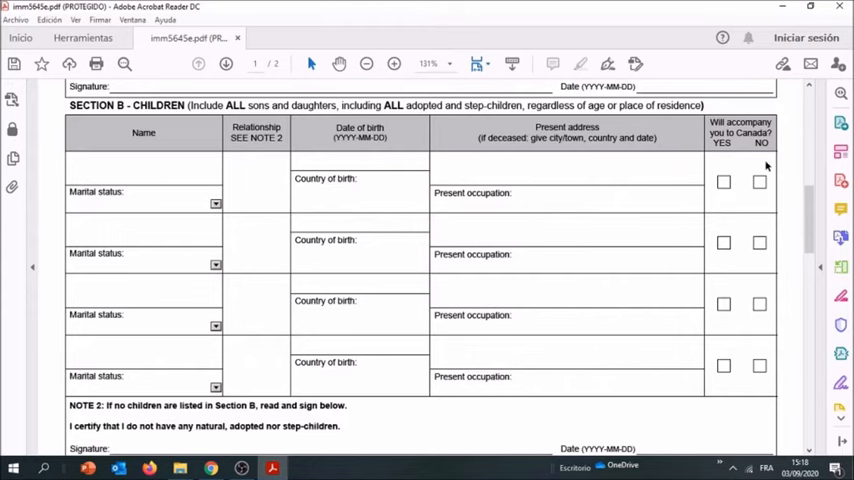
mouse_move(552, 168)
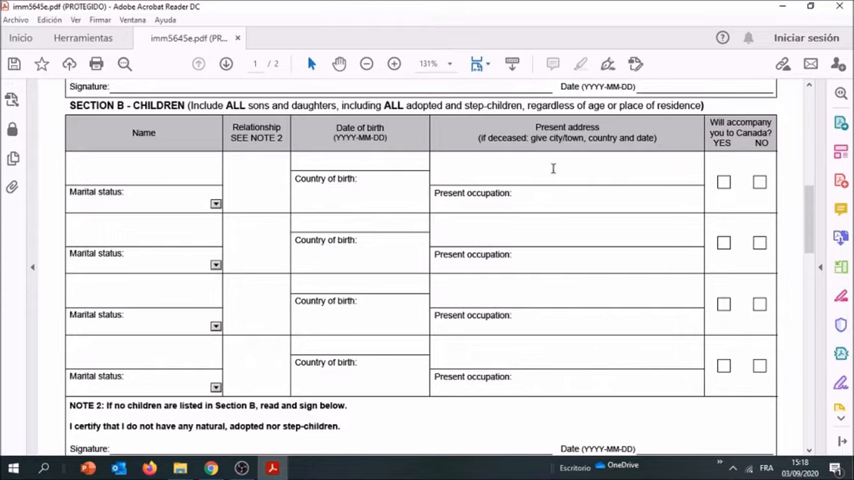
mouse_move(212, 280)
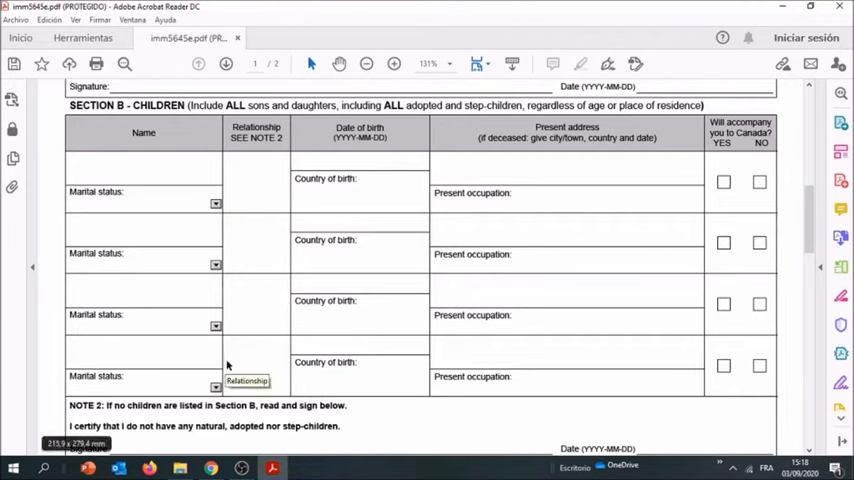
mouse_move(238, 270)
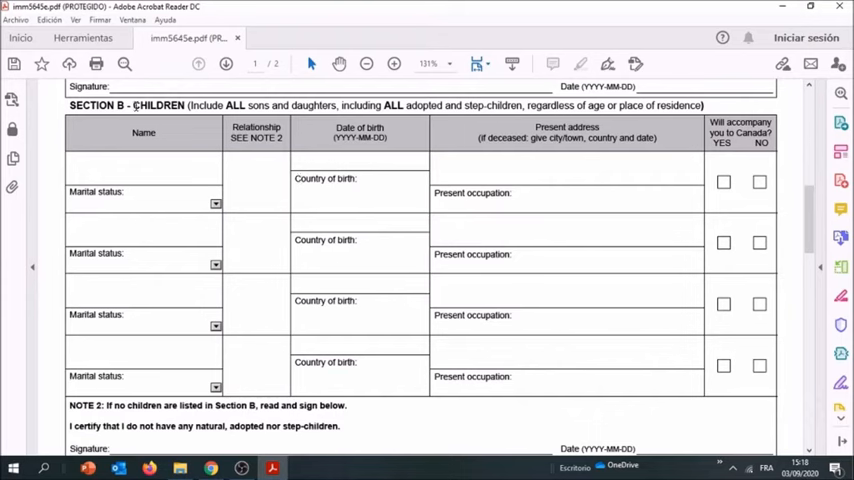
mouse_move(196, 152)
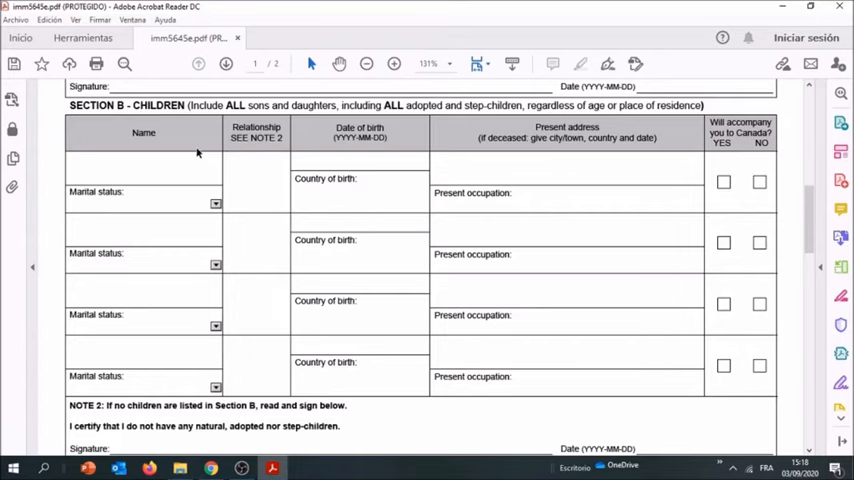
scroll(down, 3)
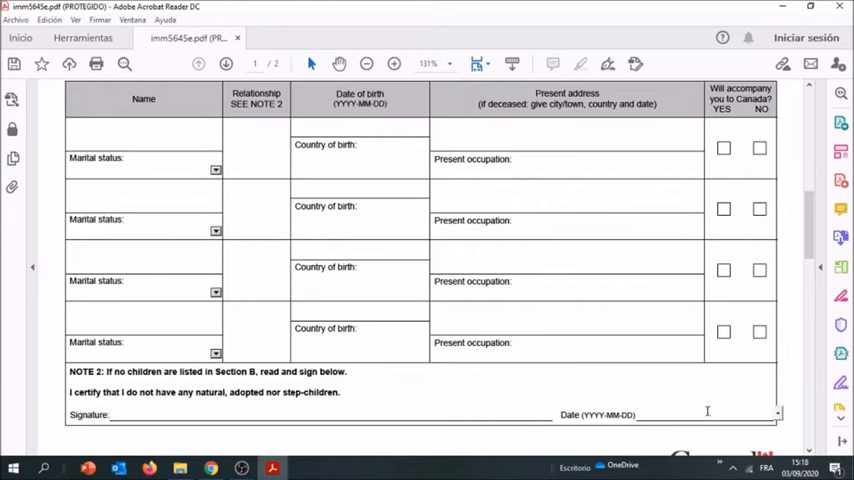
Scroll onto page 2 and back and forth through the empty Section C brothers and sisters rows
scroll(down, 3)
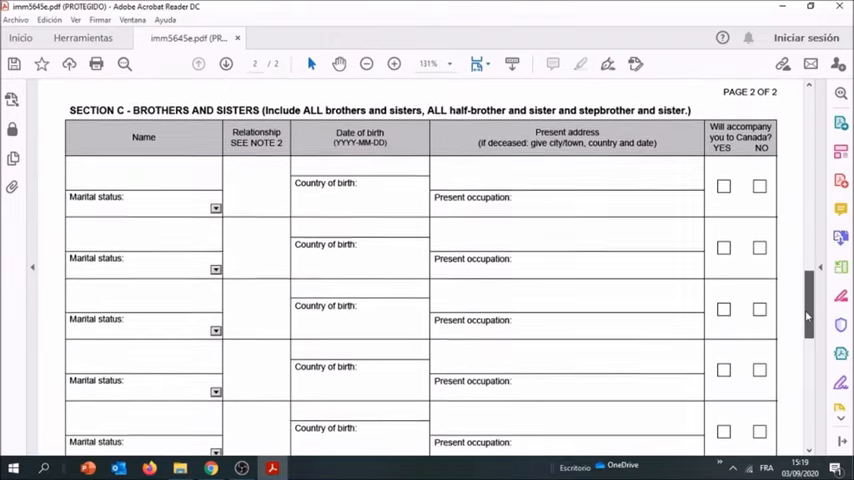
scroll(up, 3)
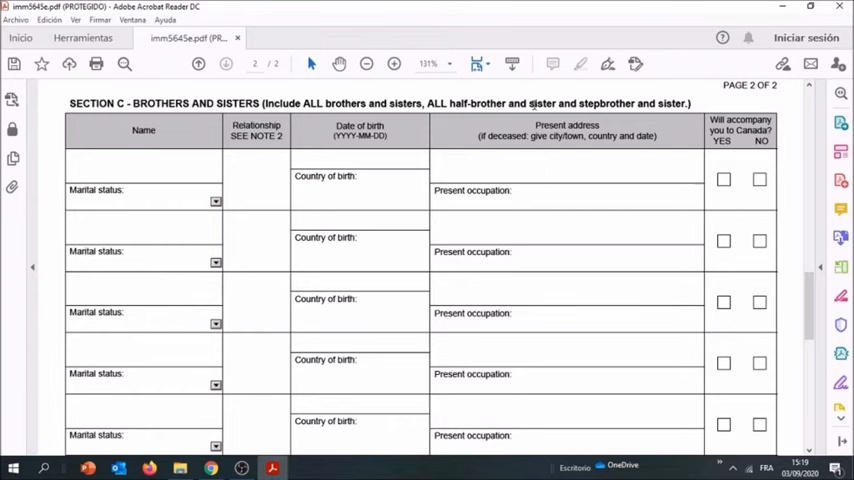
mouse_move(796, 298)
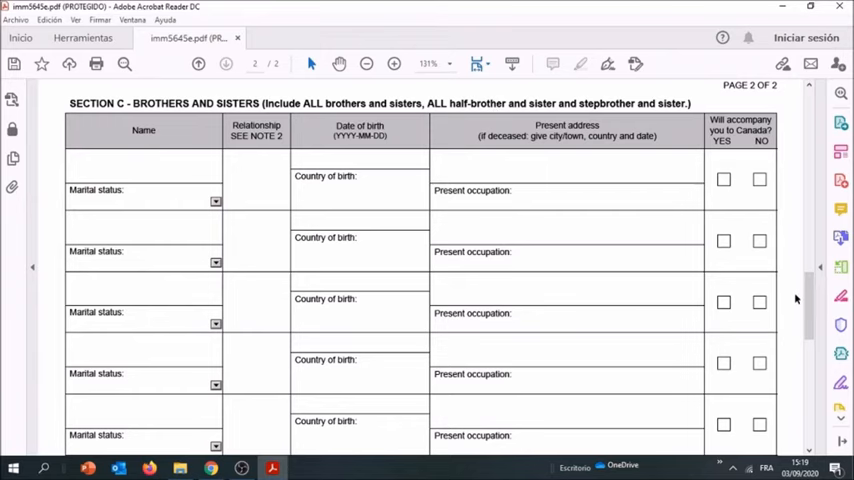
scroll(down, 3)
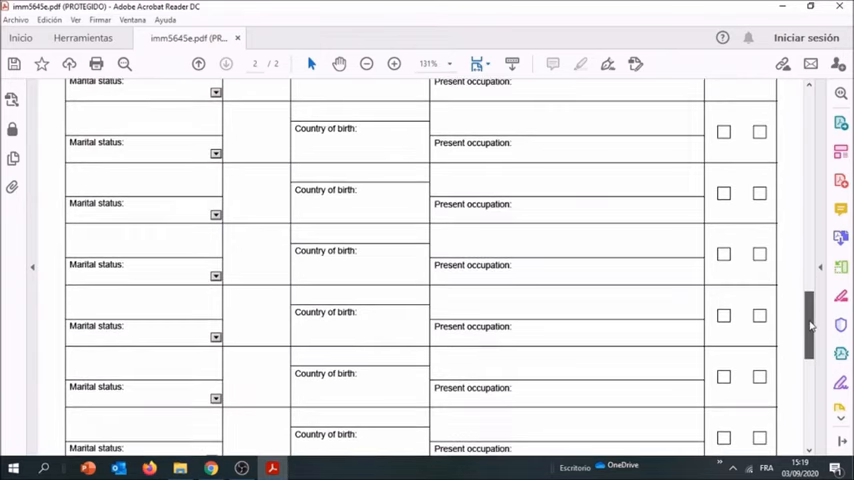
scroll(up, 3)
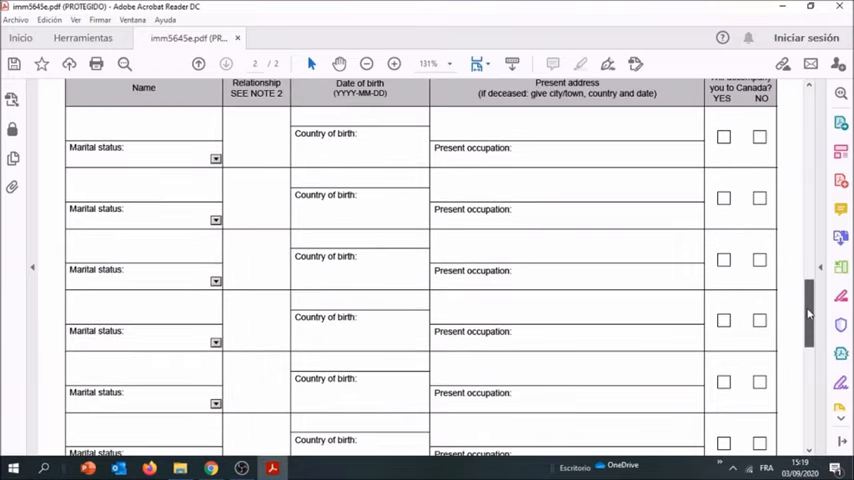
scroll(up, 3)
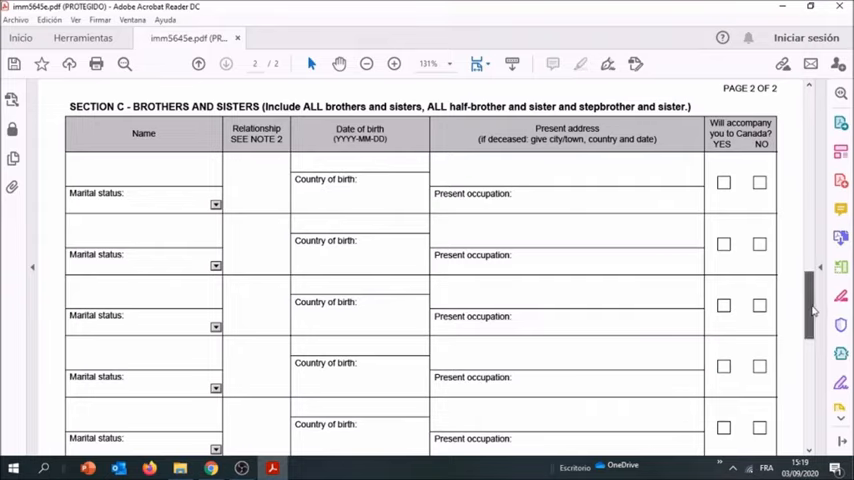
scroll(down, 3)
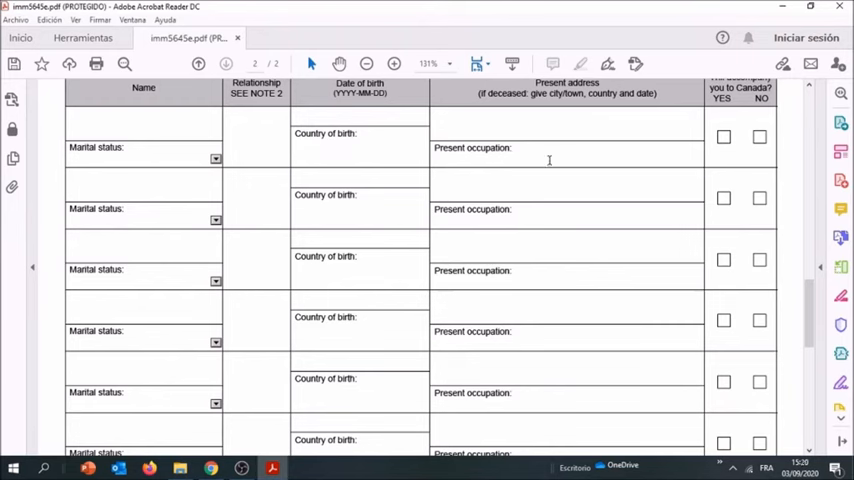
mouse_move(762, 138)
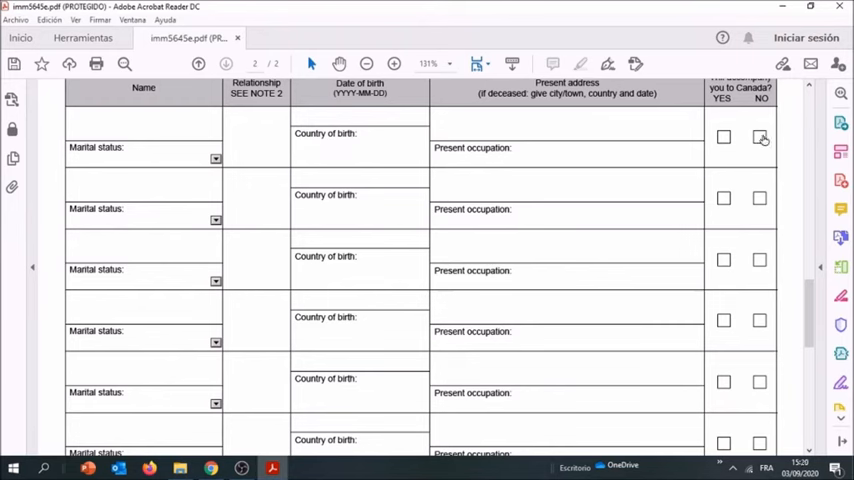
Scroll down to the Section D certification at the end of the form
scroll(down, 3)
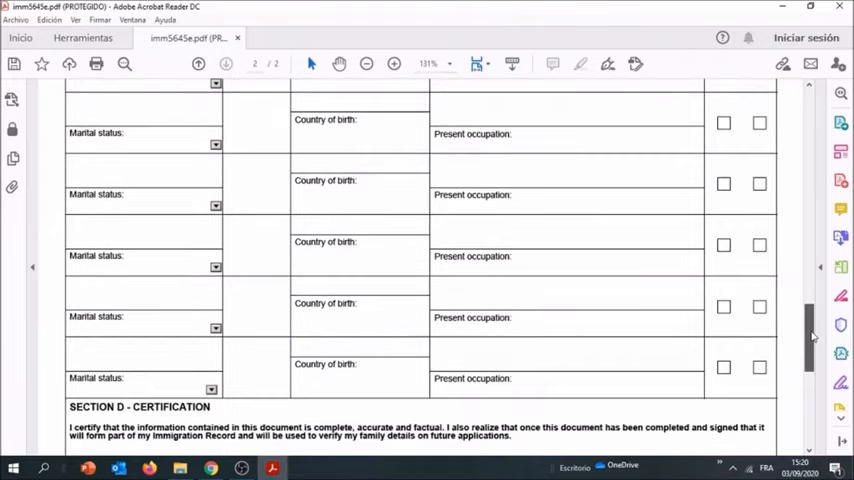
scroll(down, 3)
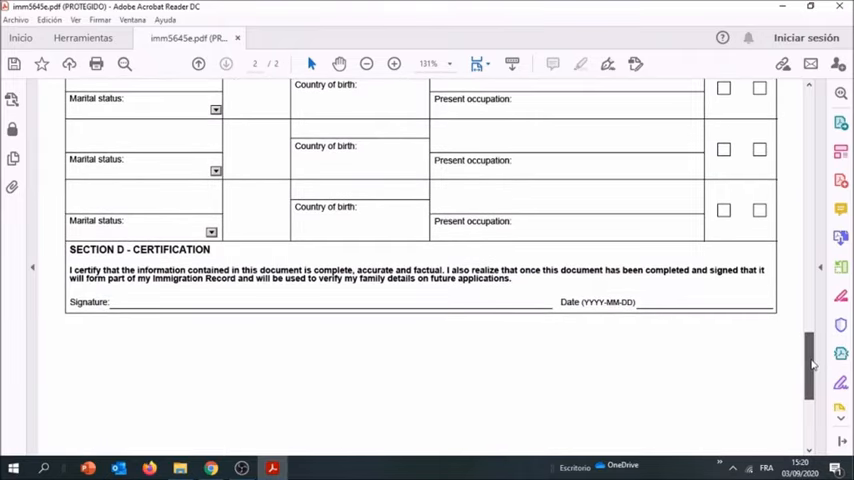
scroll(up, 3)
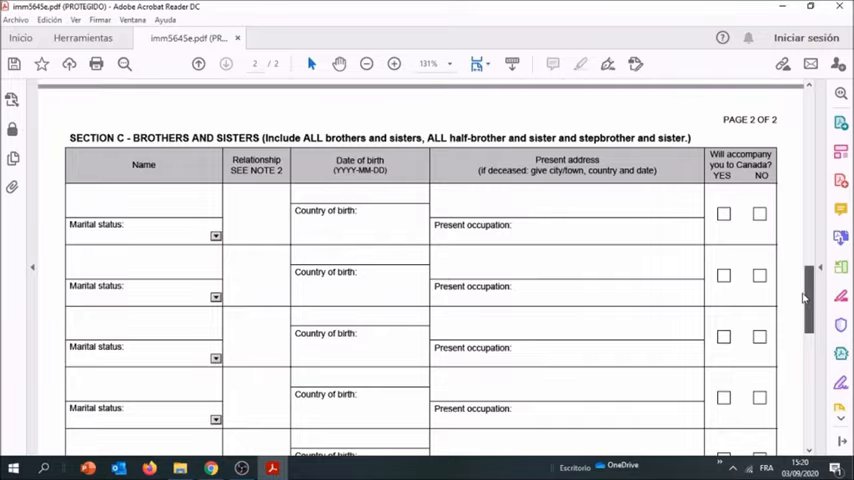
Scroll back up to Note 1 and Section B near Section A's parent rows
scroll(down, 3)
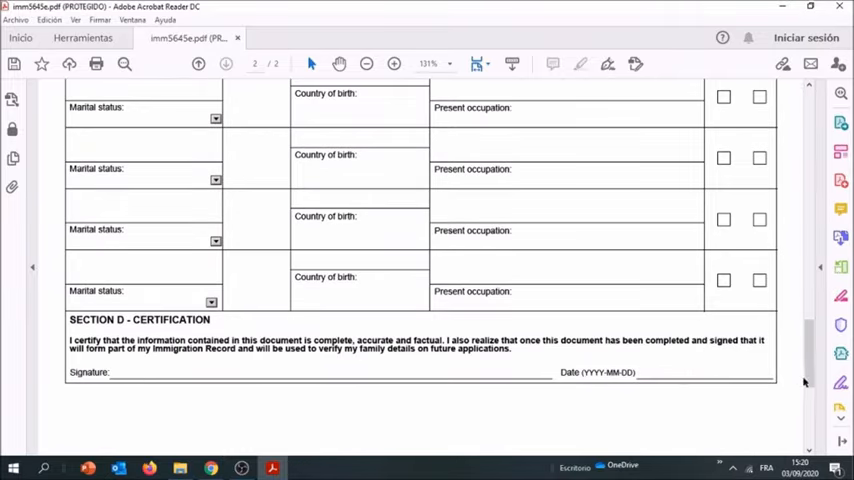
scroll(up, 3)
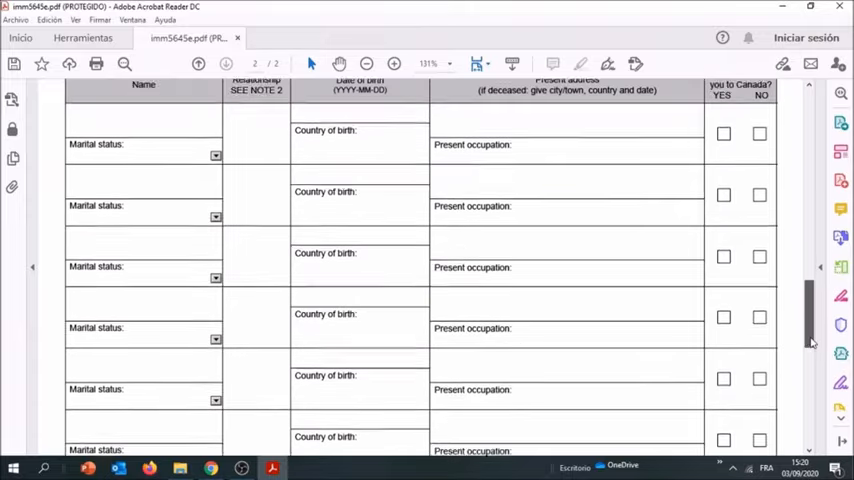
scroll(up, 3)
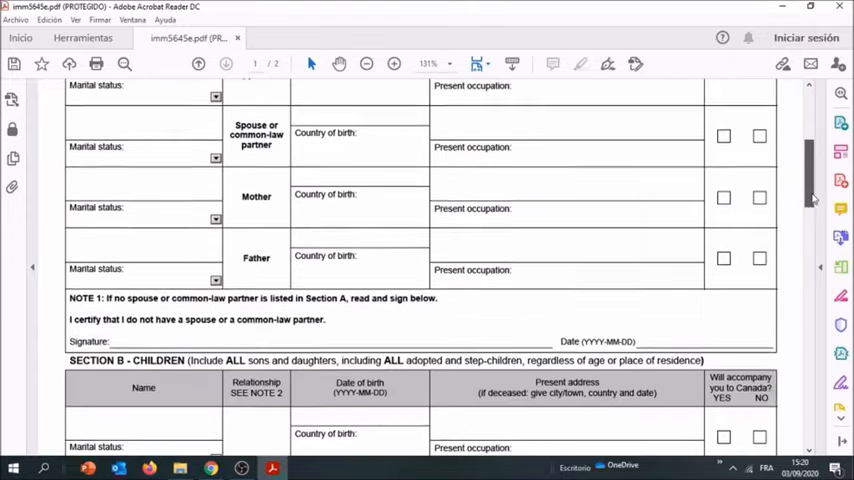
Scroll up briefly, then down past the Section B date line
scroll(up, 3)
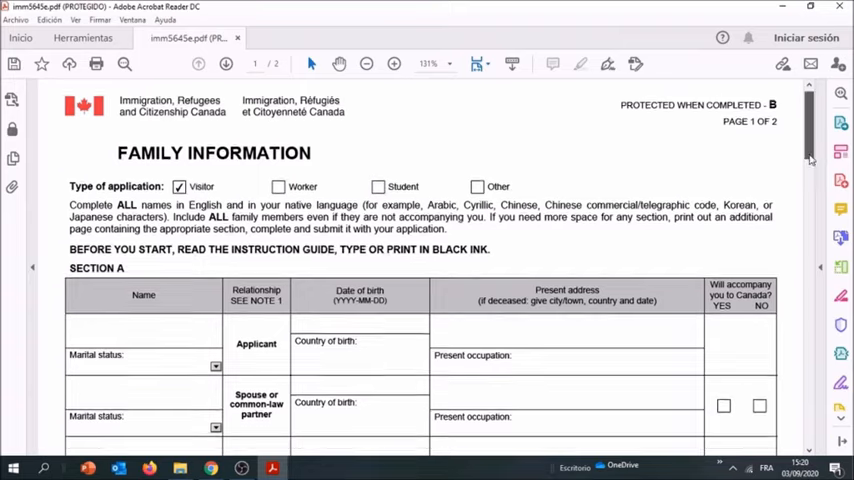
scroll(down, 3)
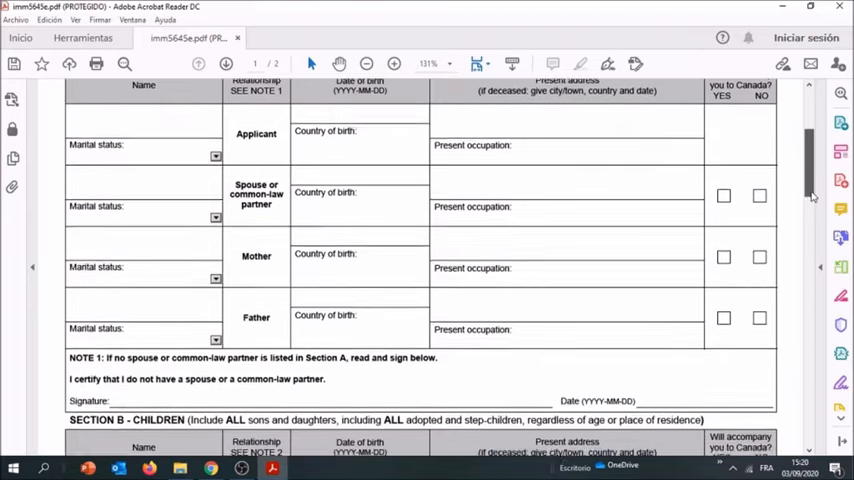
scroll(down, 3)
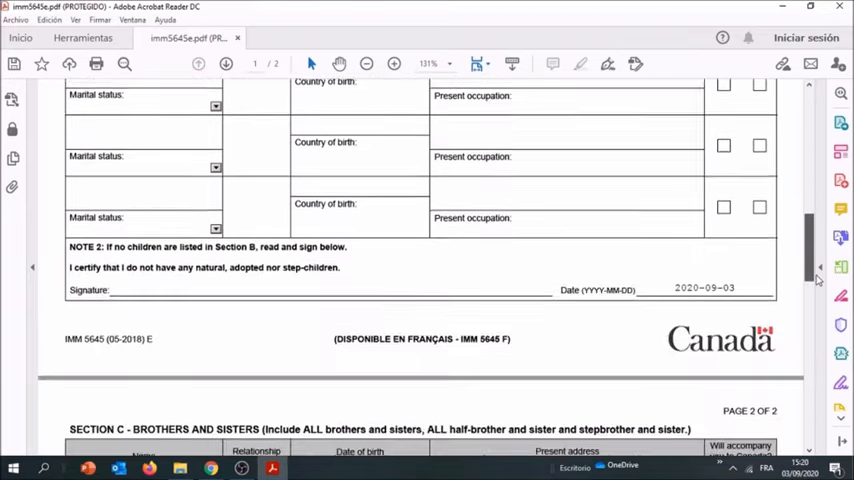
scroll(down, 3)
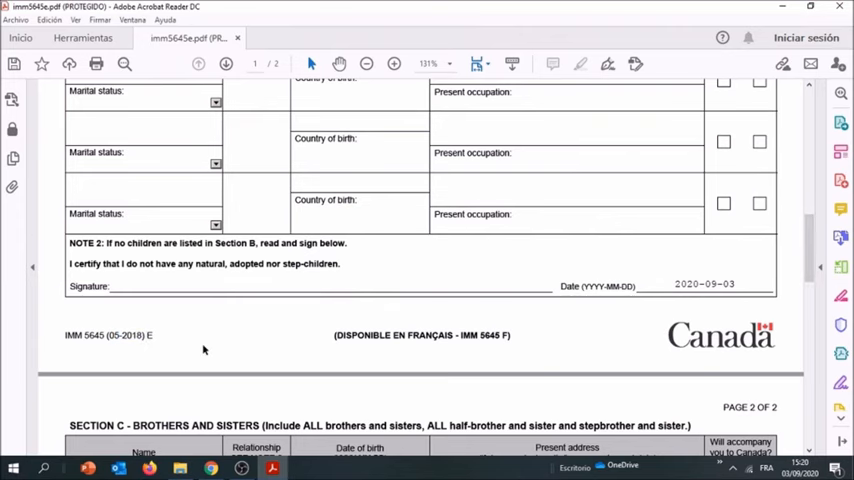
Scroll back up to the top of page 1 with the Family Information header and Visitor ticked
scroll(up, 3)
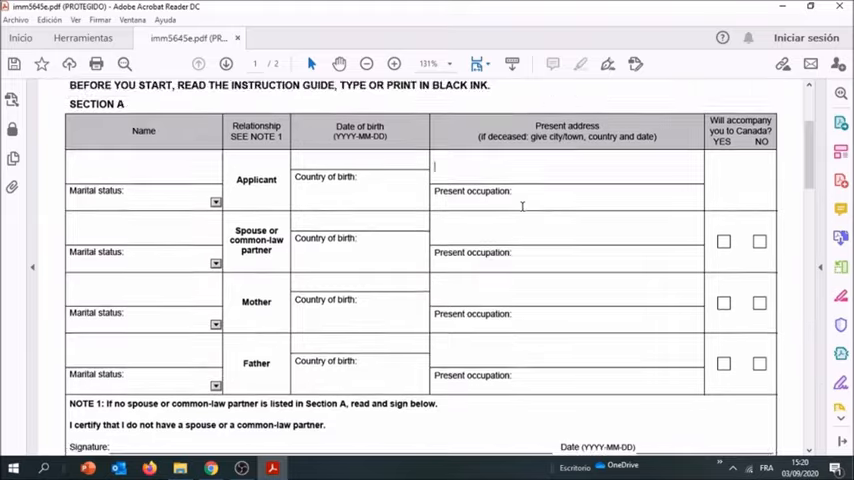
scroll(down, 3)
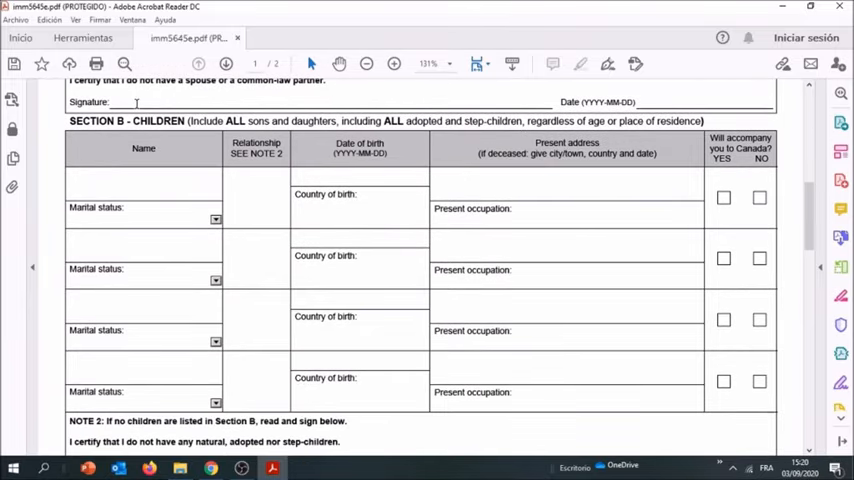
scroll(up, 3)
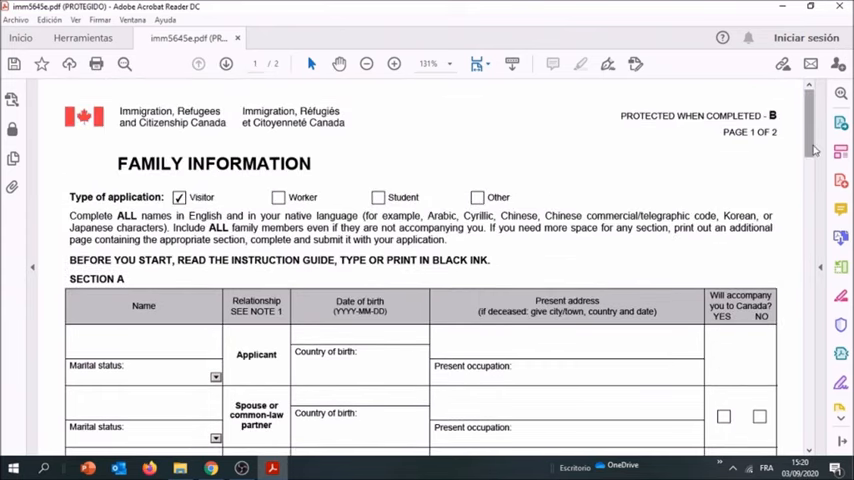